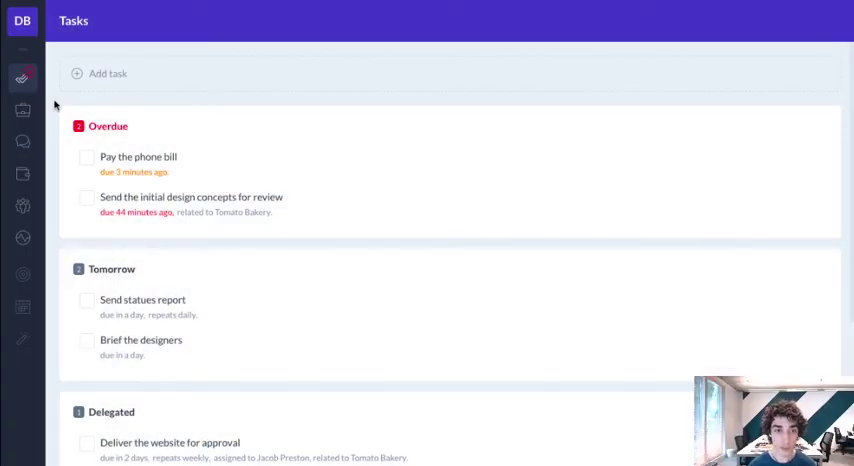
mouse_move(22, 80)
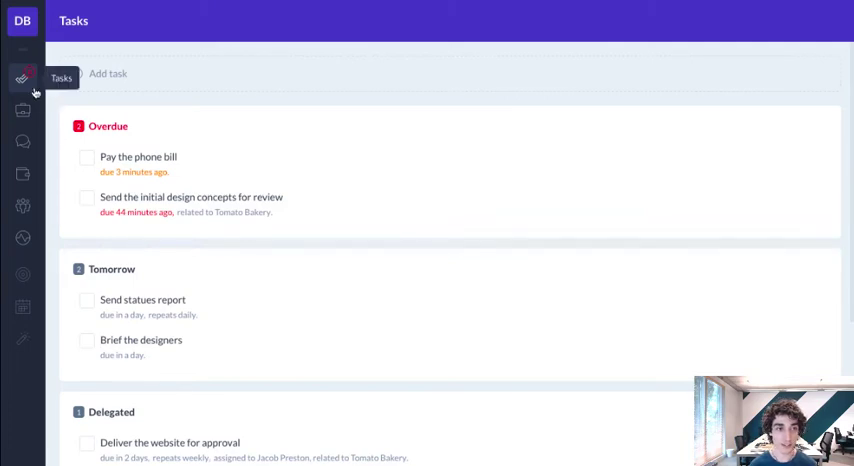
- Visit the Conversations, Invoices and People pages from the left sidebar in turn
click(22, 142)
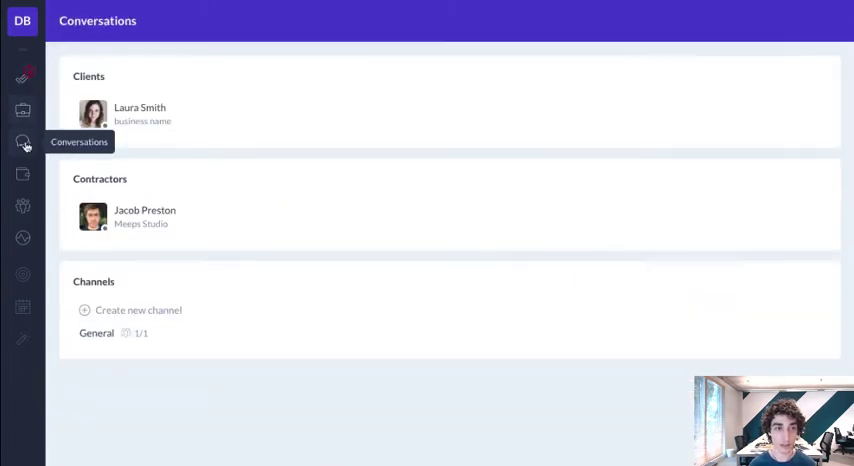
click(22, 176)
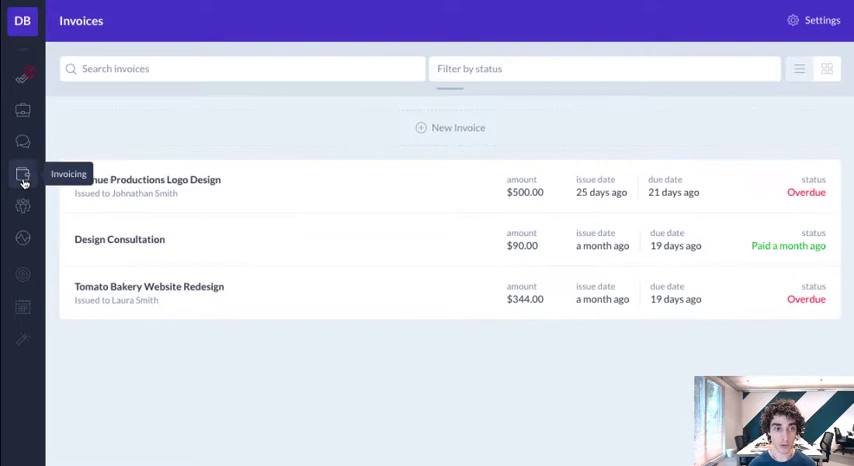
click(22, 206)
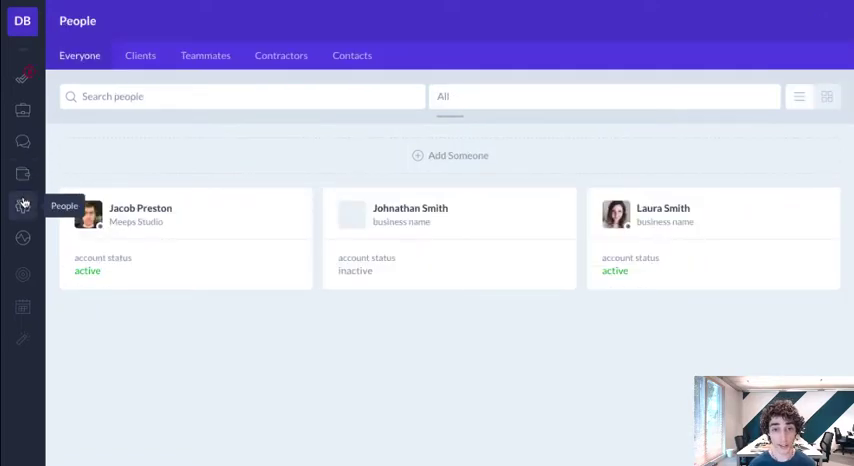
- Go to the Projects list and bring up the Tomato Bakery project's overview
click(22, 110)
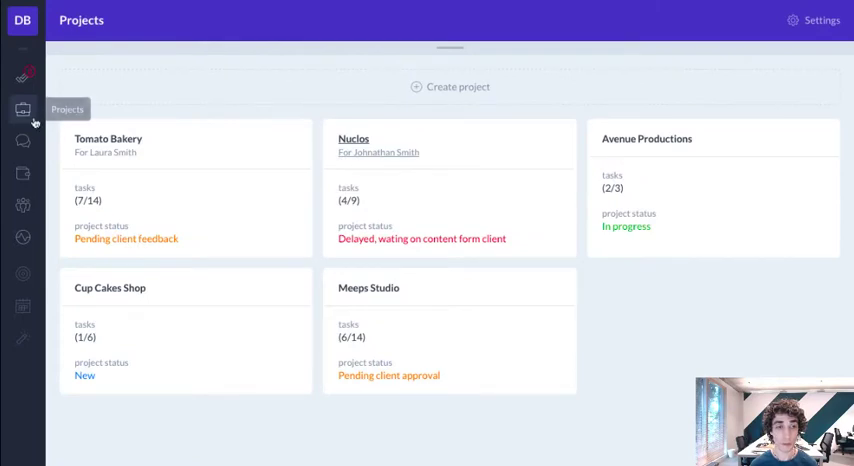
mouse_move(712, 128)
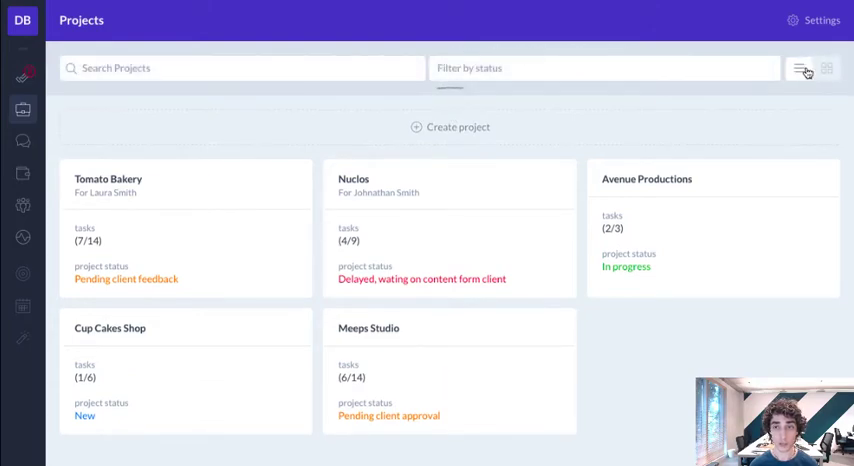
click(800, 68)
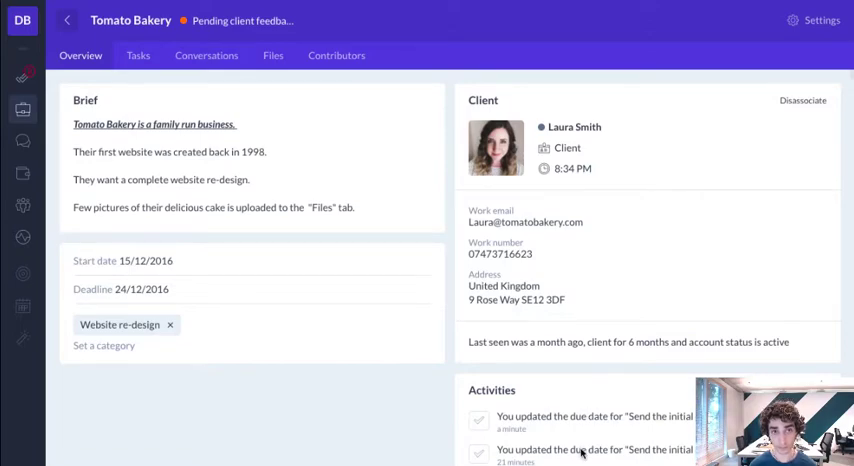
- Browse the Tomato Bakery project's task board, conversations and uploaded cake photo files
click(138, 56)
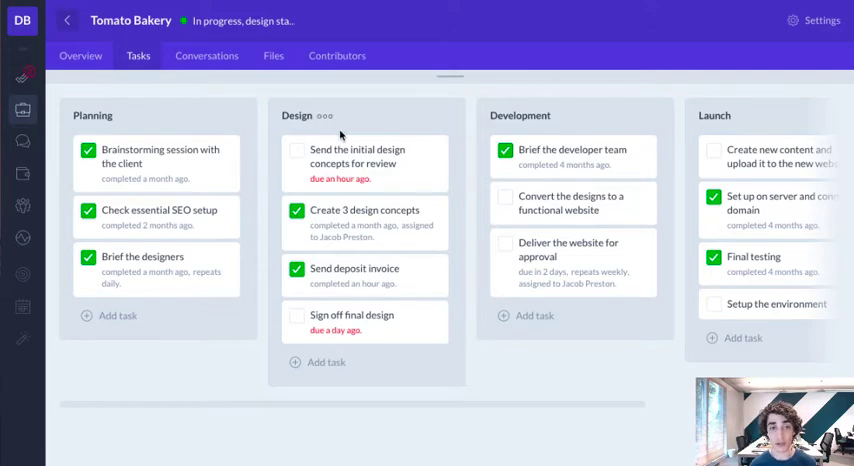
mouse_move(738, 130)
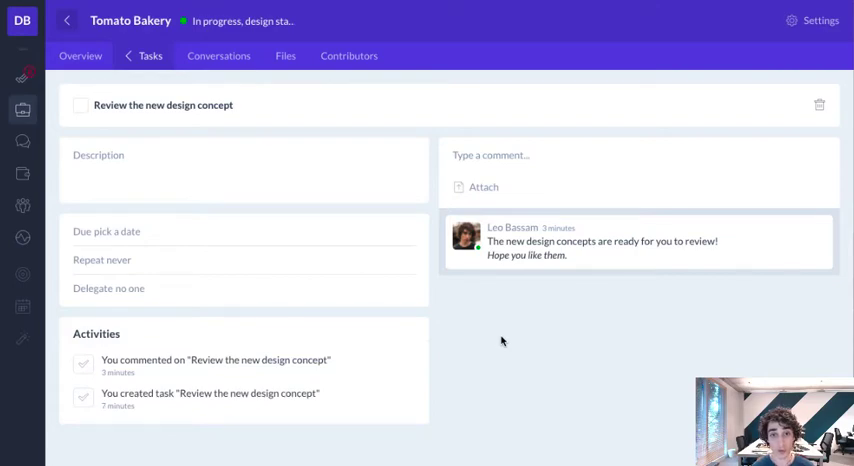
mouse_move(548, 190)
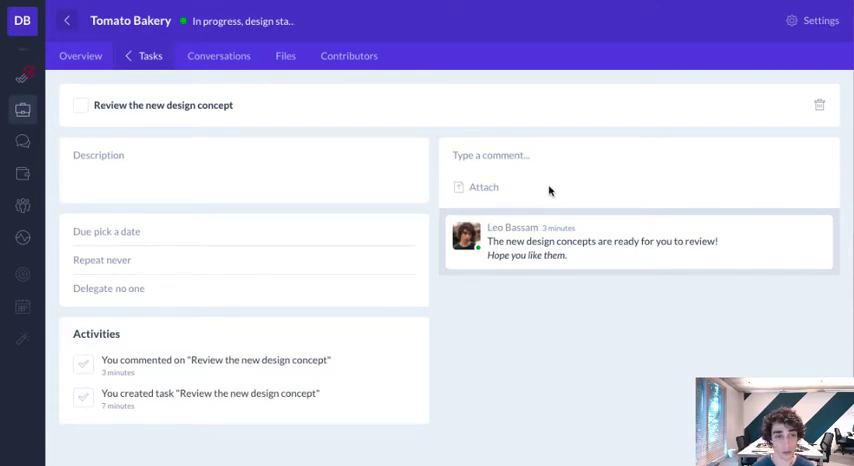
click(206, 56)
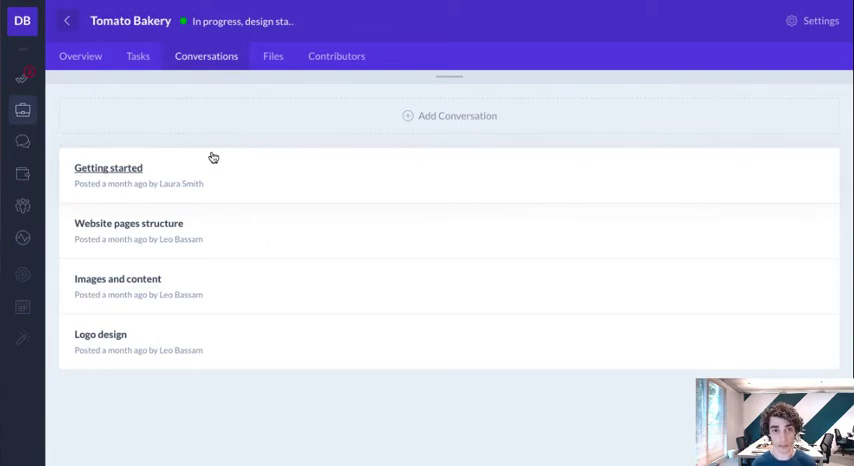
click(274, 56)
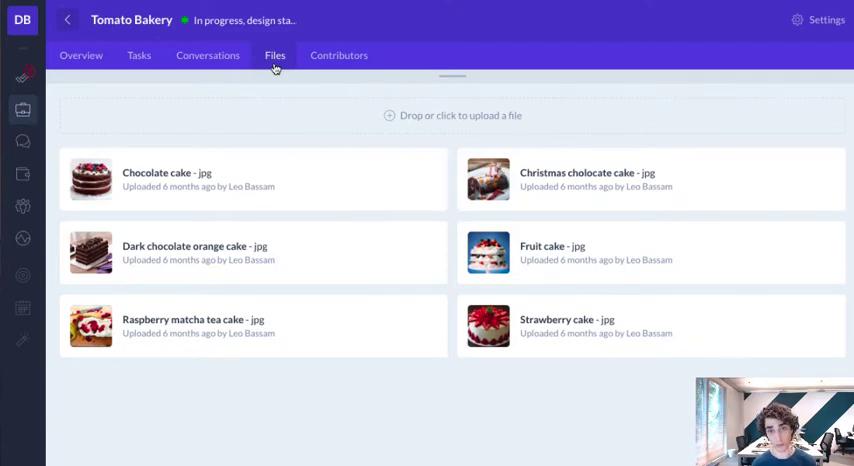
- Visit the workspace Conversations page, then bring up the Invoices list with its three invoices
click(22, 140)
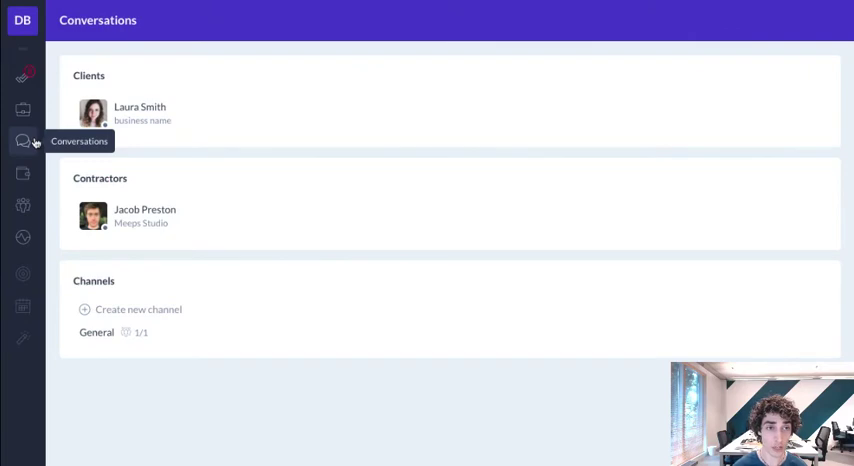
mouse_move(54, 142)
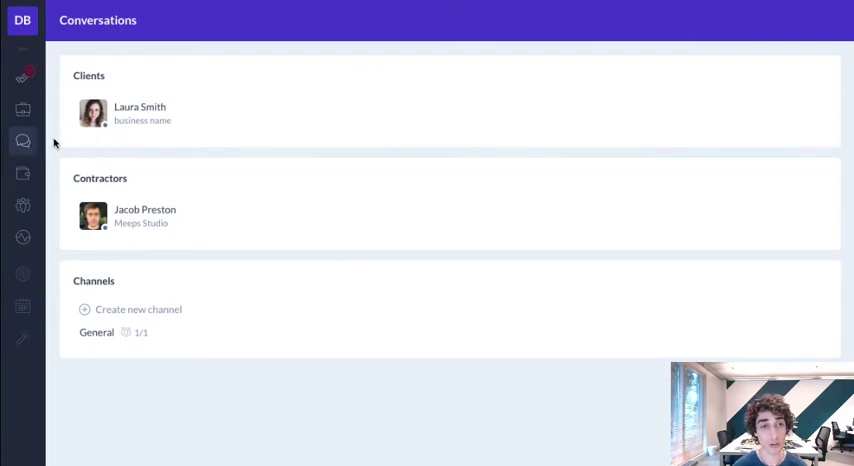
mouse_move(128, 148)
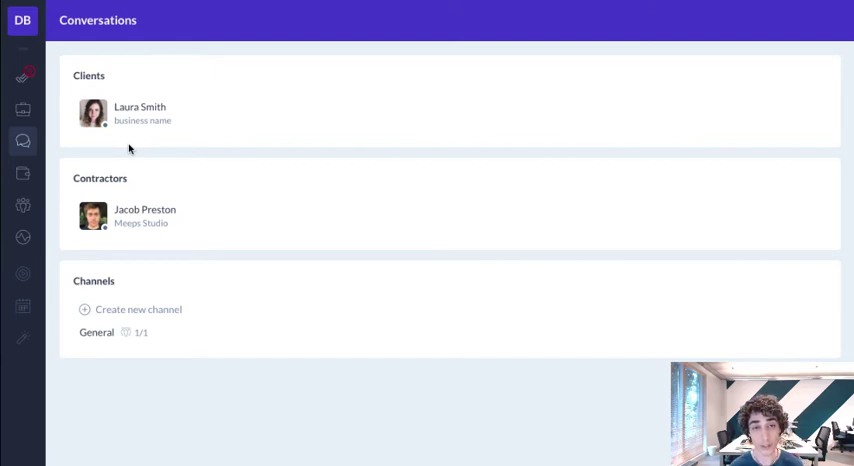
click(22, 172)
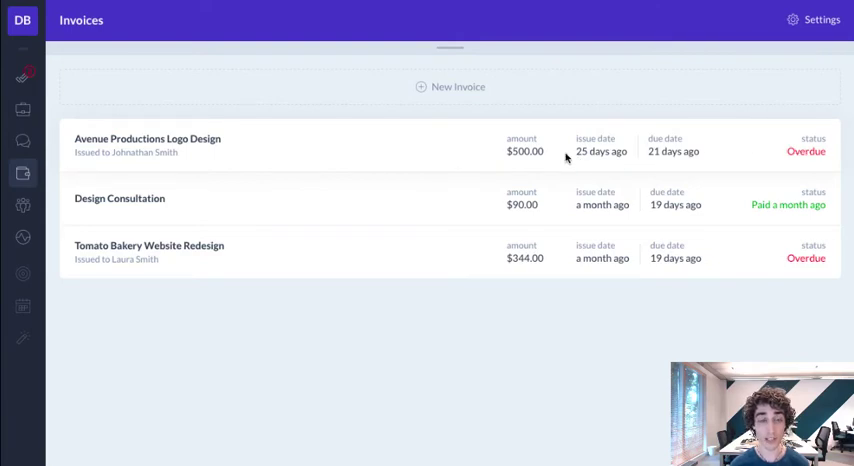
click(148, 144)
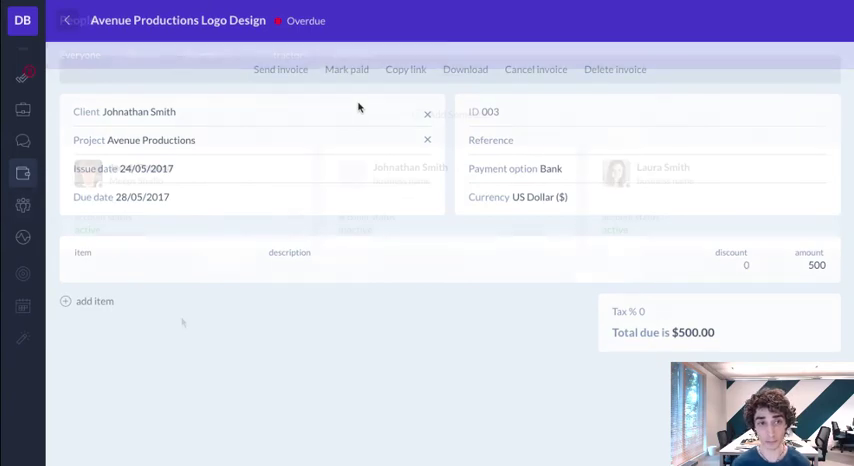
click(22, 206)
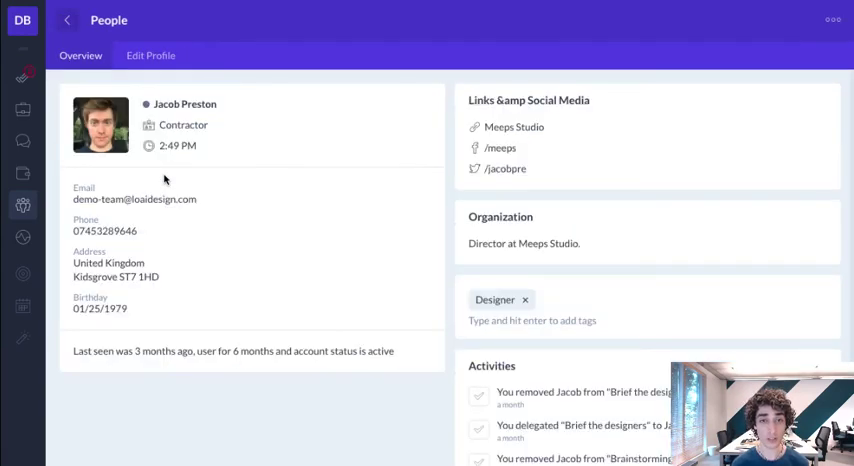
click(150, 56)
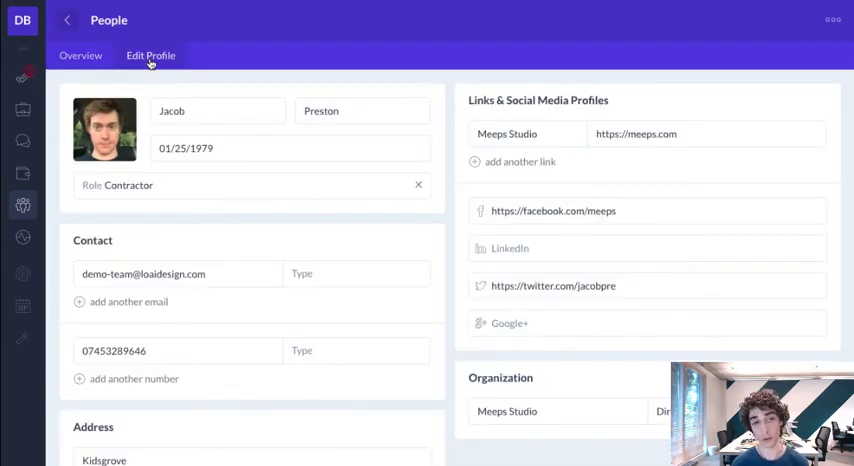
click(22, 80)
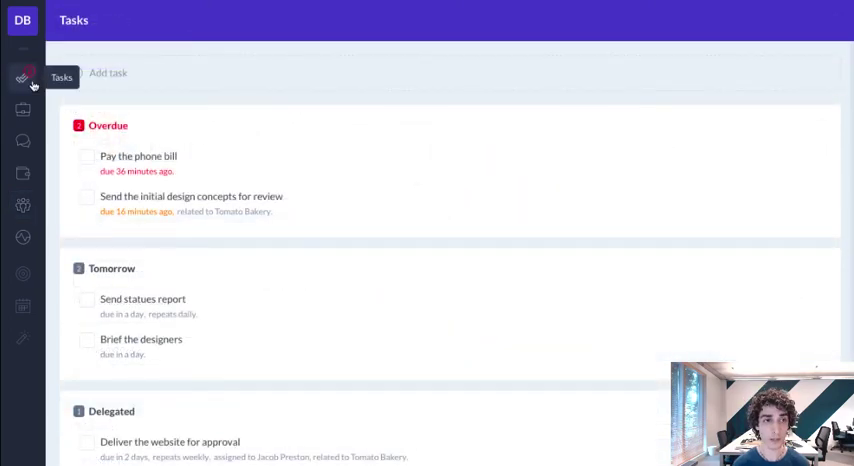